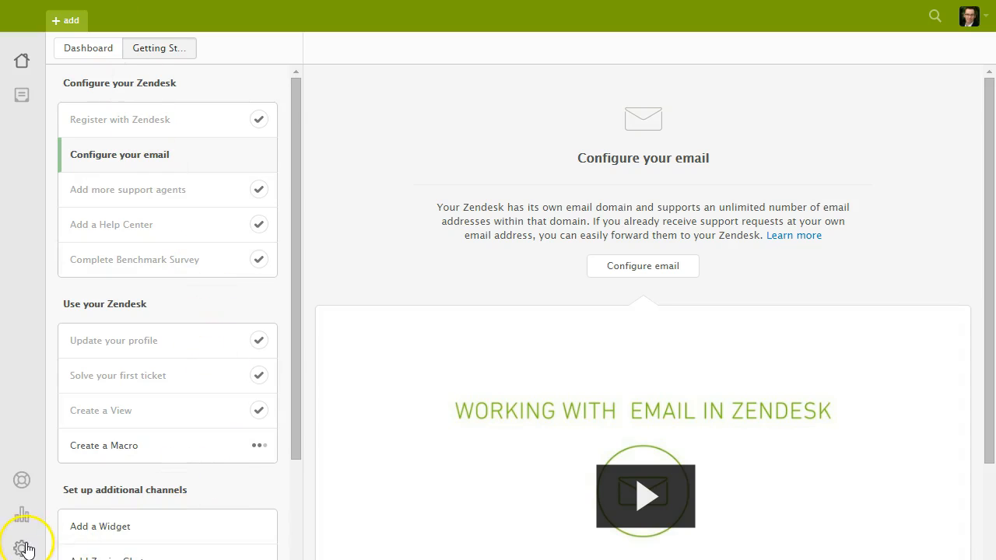
mouse_move(22, 548)
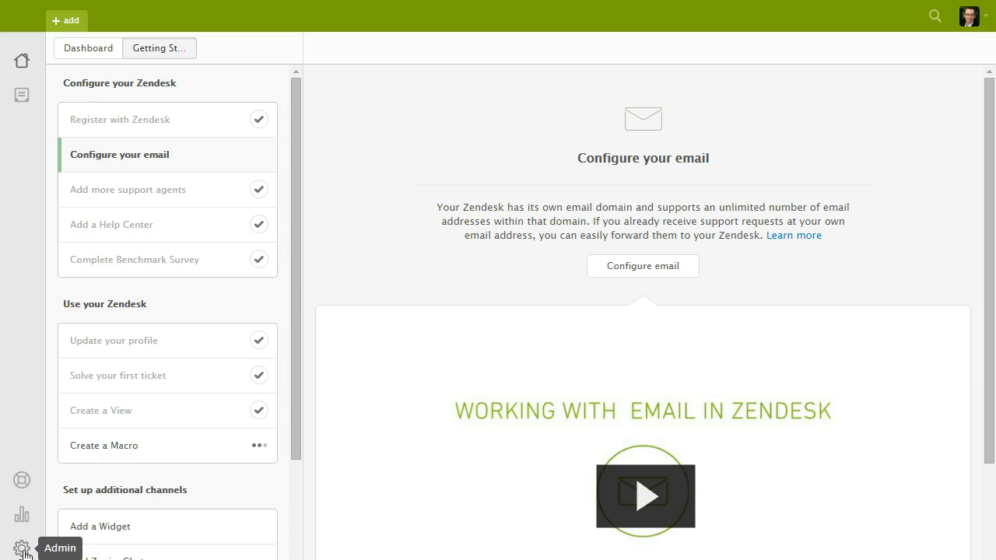
Go to the Zendesk admin area and open the API channel under Channels
click(22, 548)
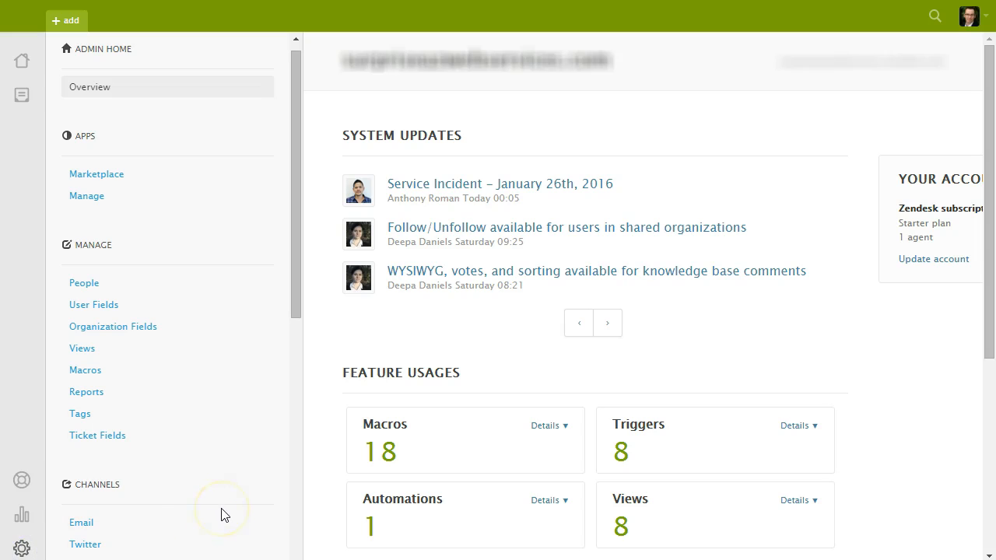
mouse_move(236, 383)
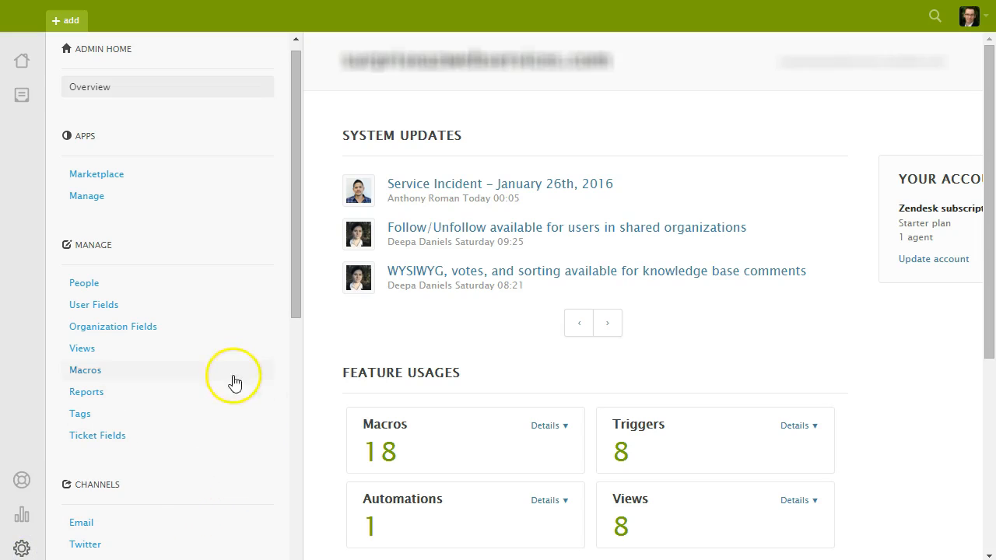
scroll(down, 3)
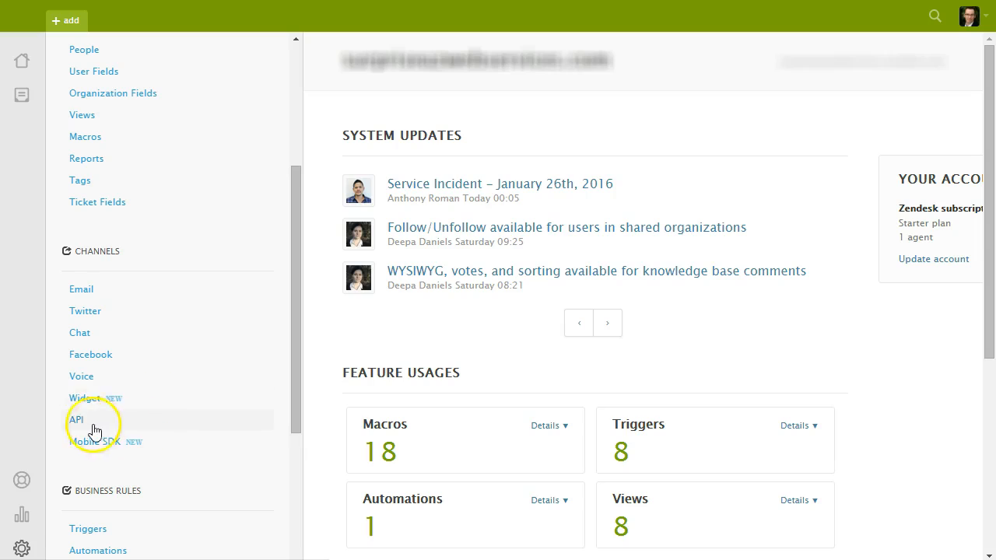
click(76, 420)
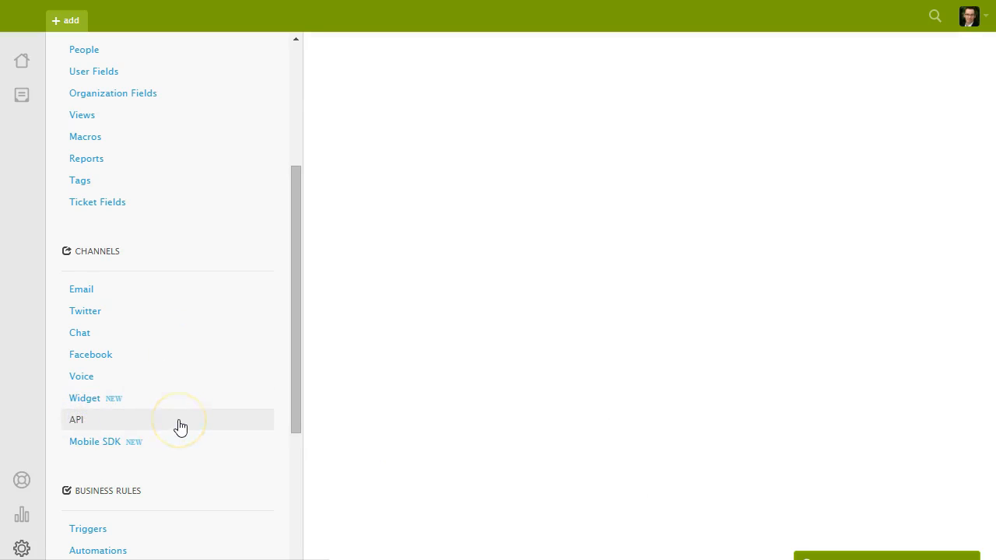
Enable Token Access on the Channels / API settings page
click(76, 420)
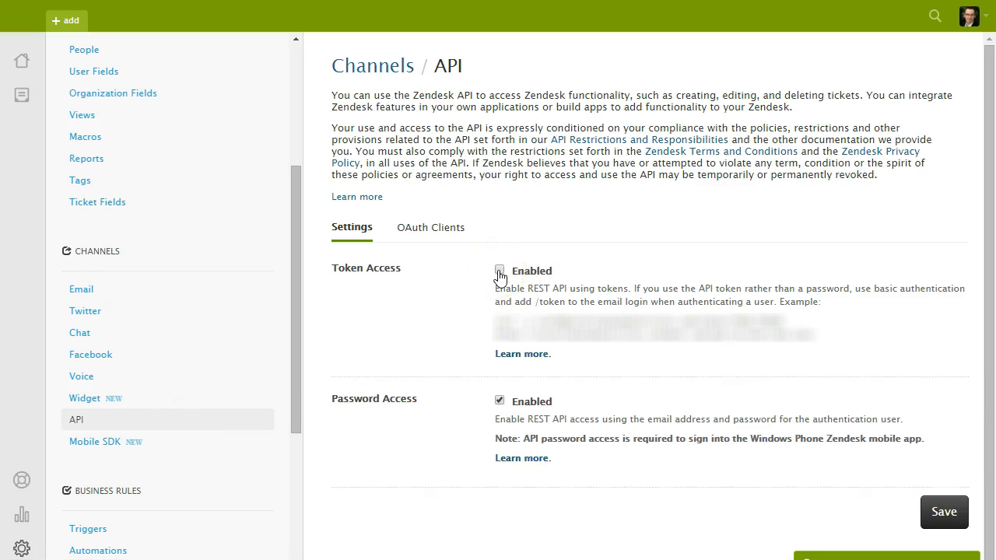
click(498, 270)
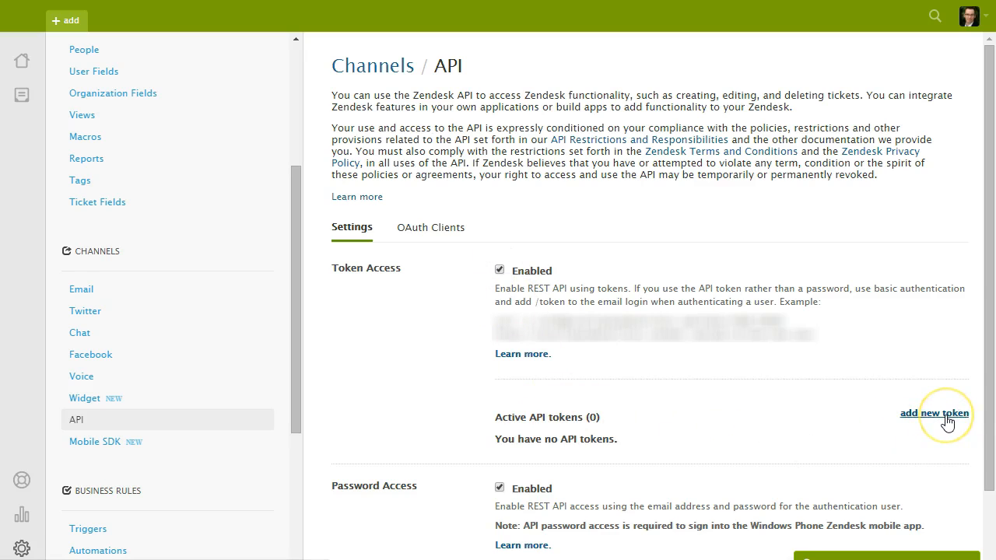
Add a new API token labelled WPCRMSYSTEM and create it
click(934, 414)
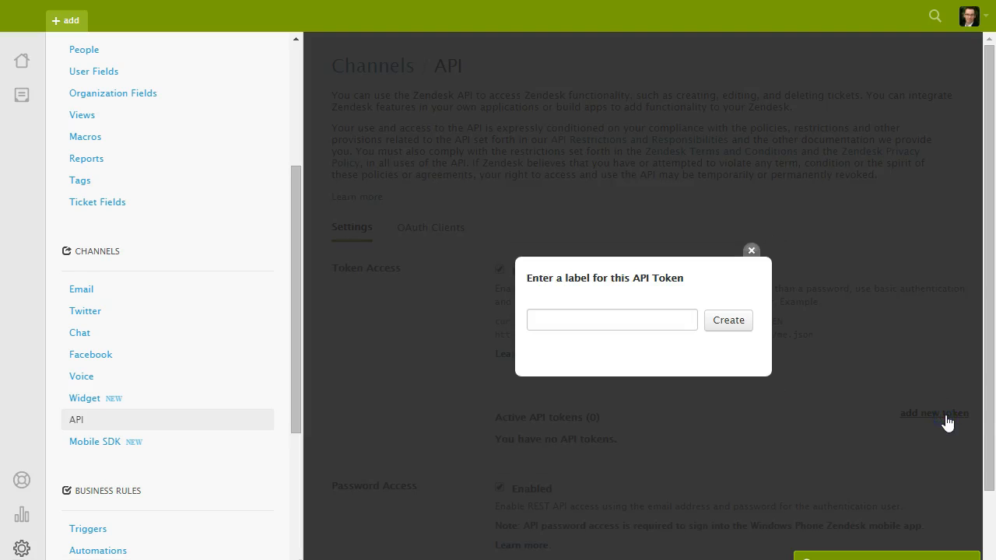
click(611, 320)
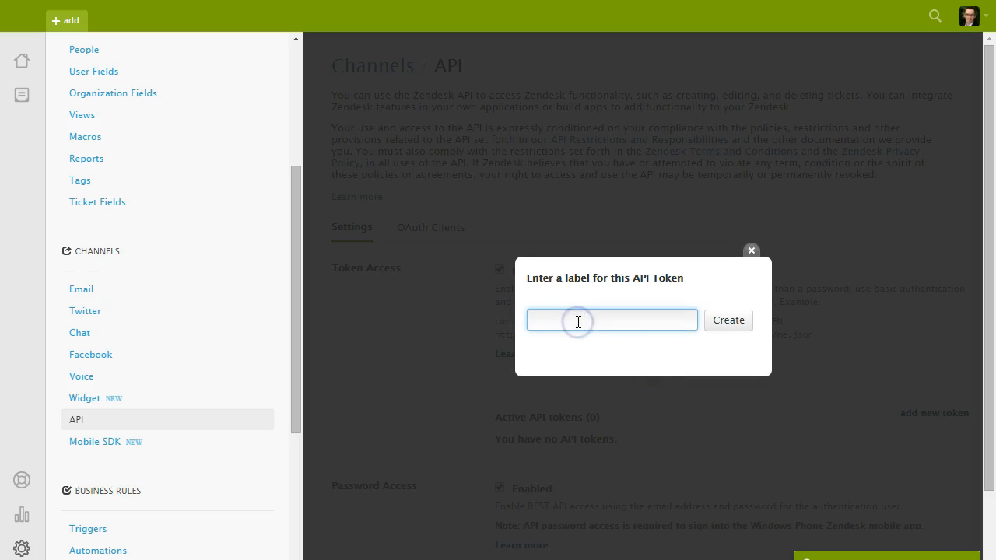
text(W)
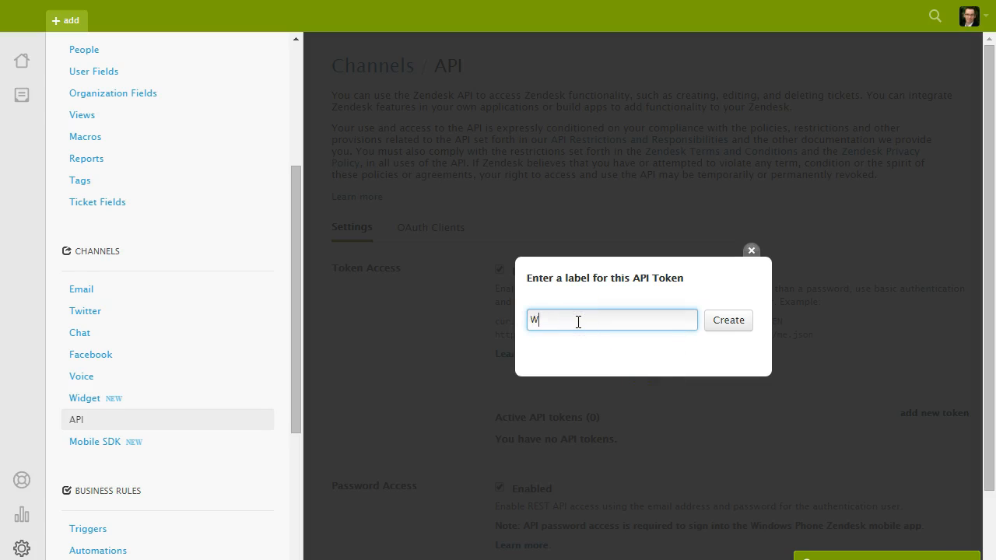
text(P)
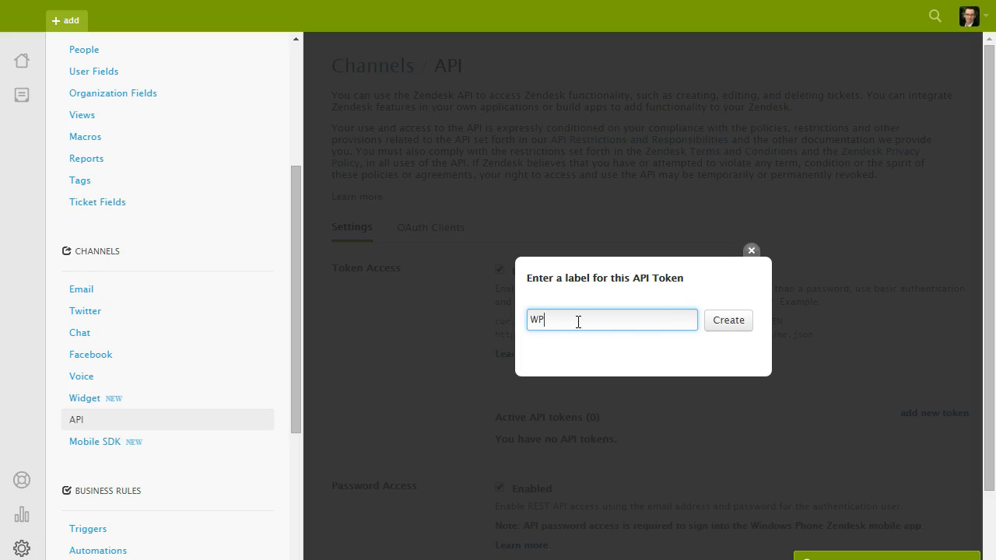
text(CRM)
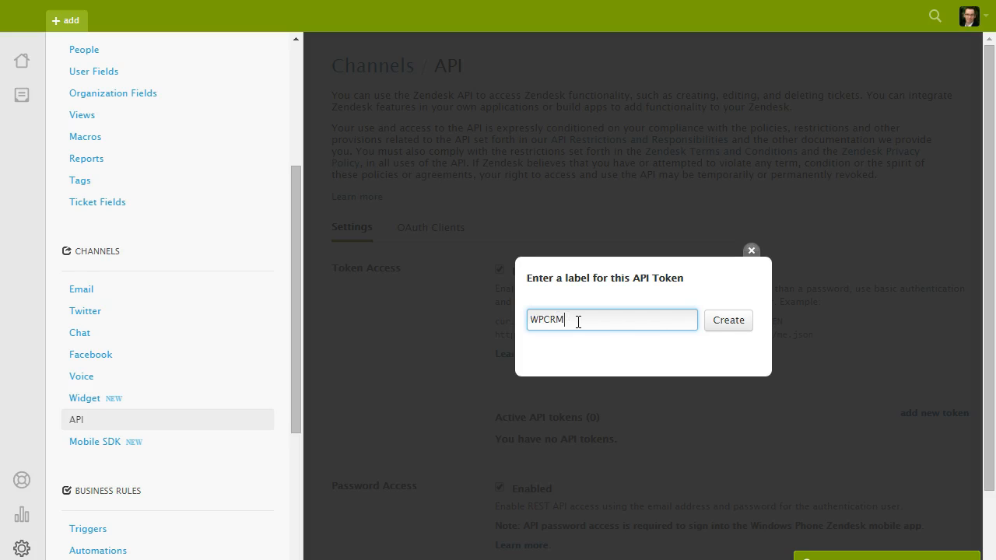
text(SYSTEM)
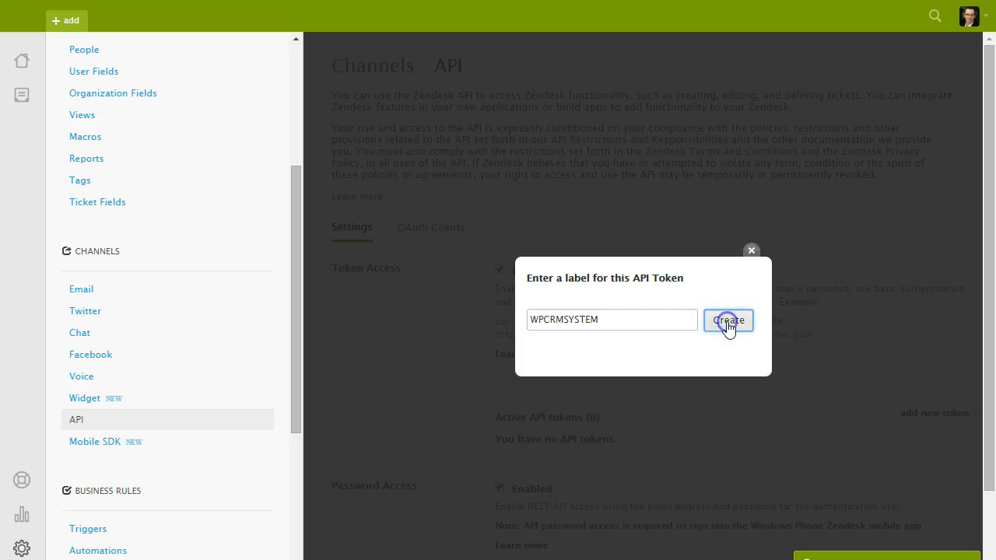
click(728, 320)
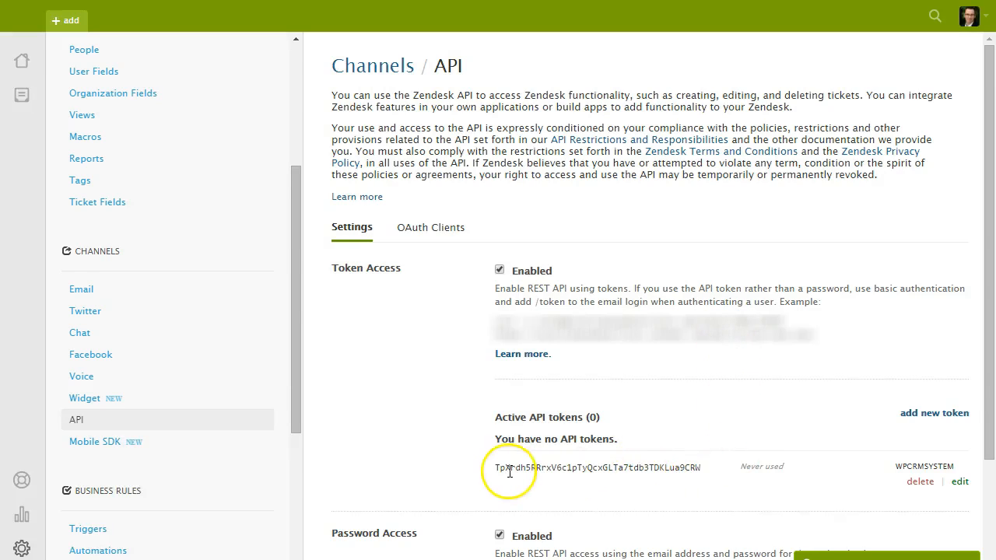
Select the generated WPCRMSYSTEM token string so it can be copied
double_click(594, 468)
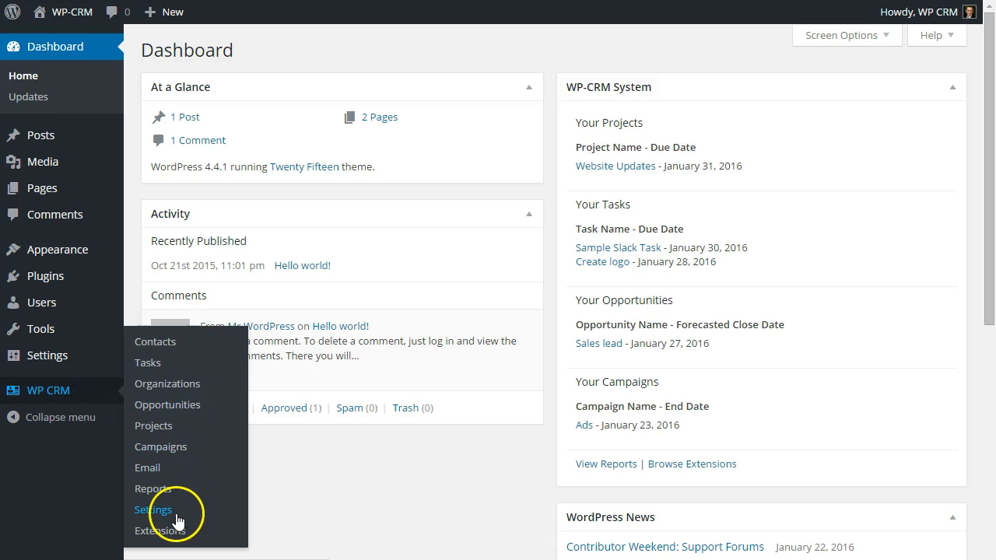
Go to the WP-CRM System settings page from the WordPress sidebar
click(152, 511)
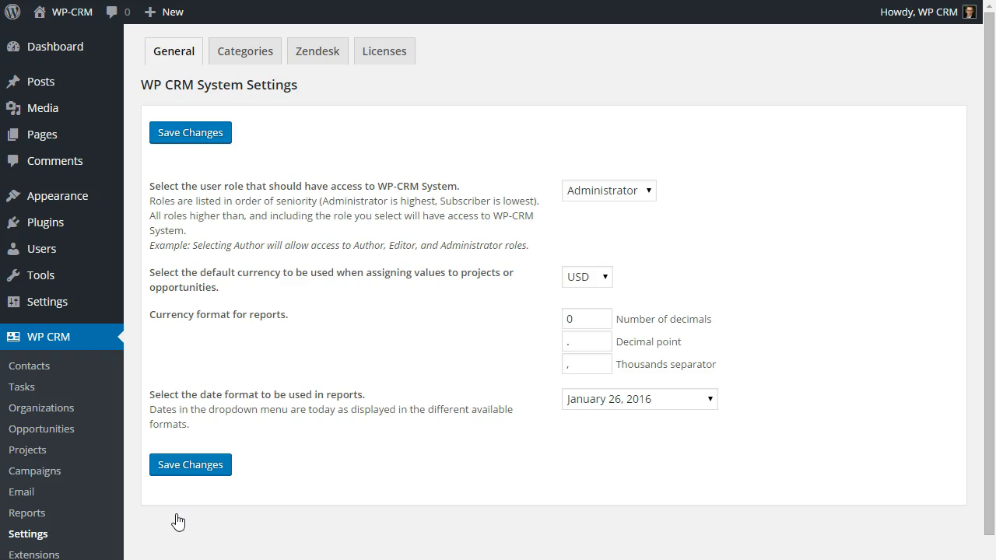
mouse_move(317, 50)
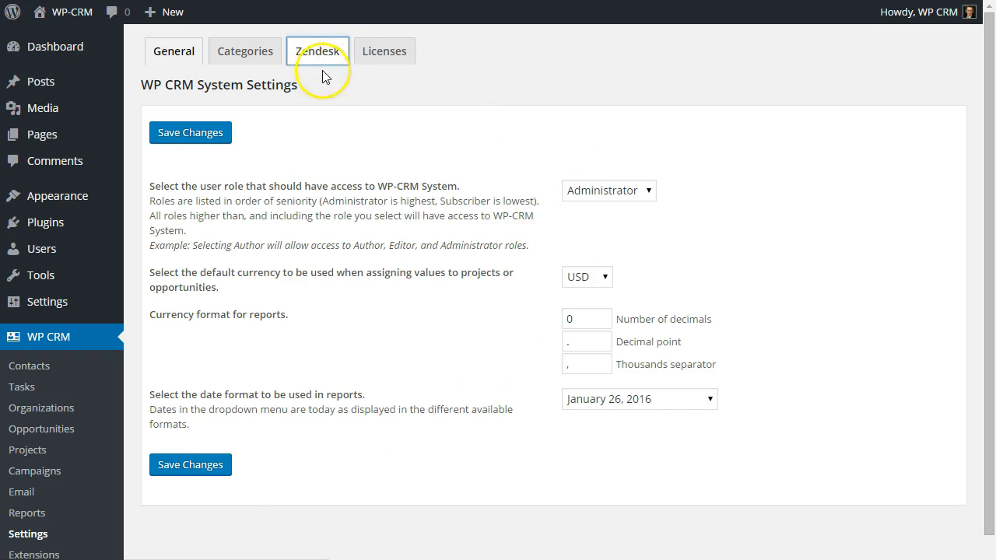
Switch to the Zendesk tab and activate the empty API key field
click(317, 50)
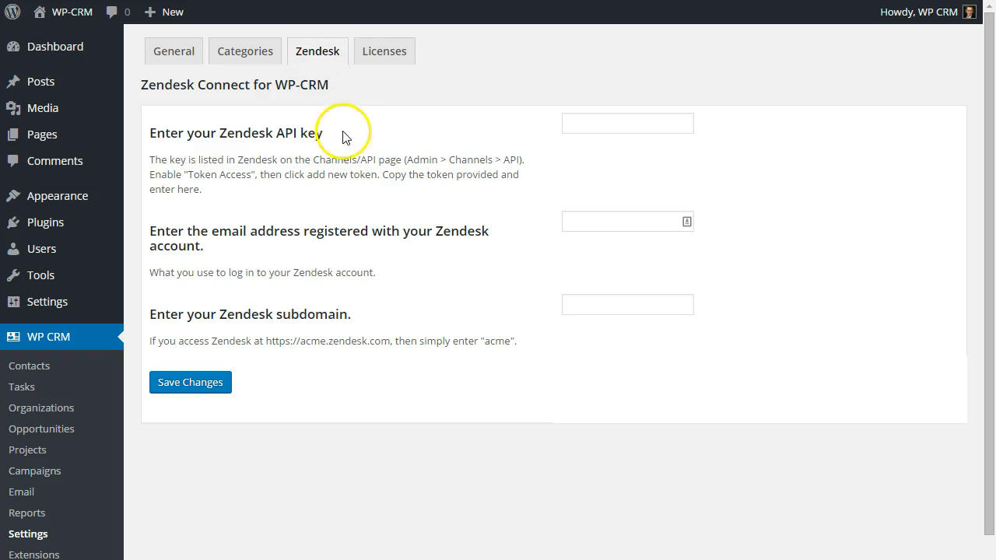
mouse_move(352, 154)
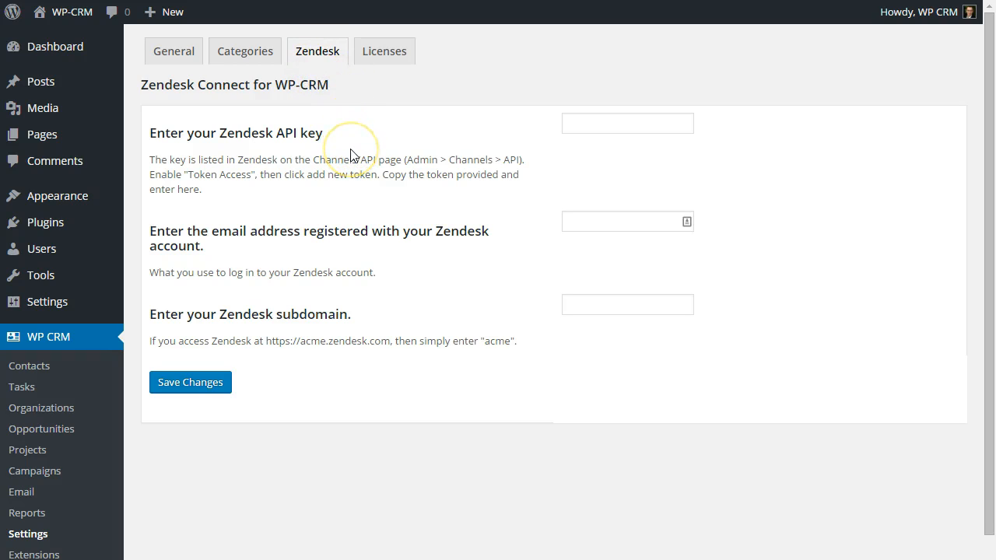
mouse_move(351, 154)
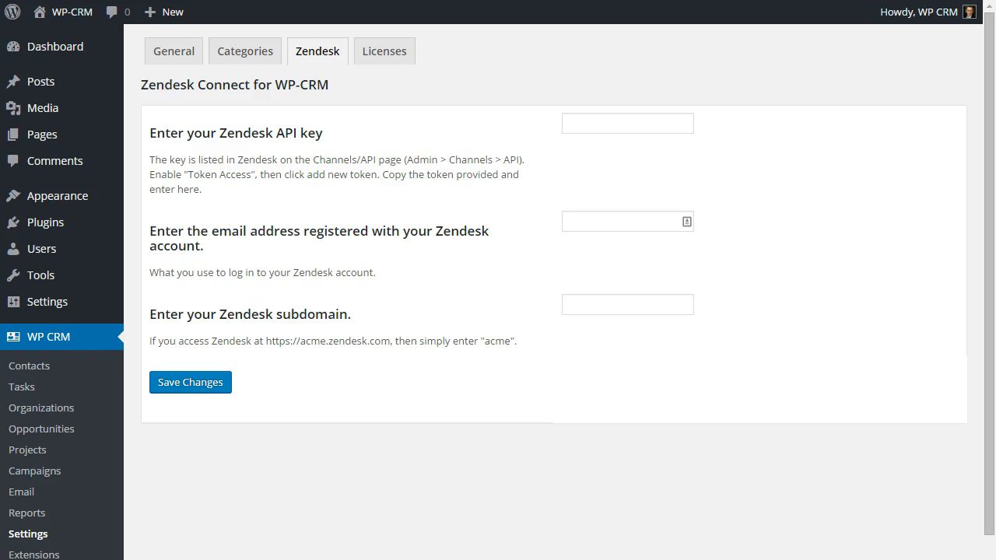
click(627, 123)
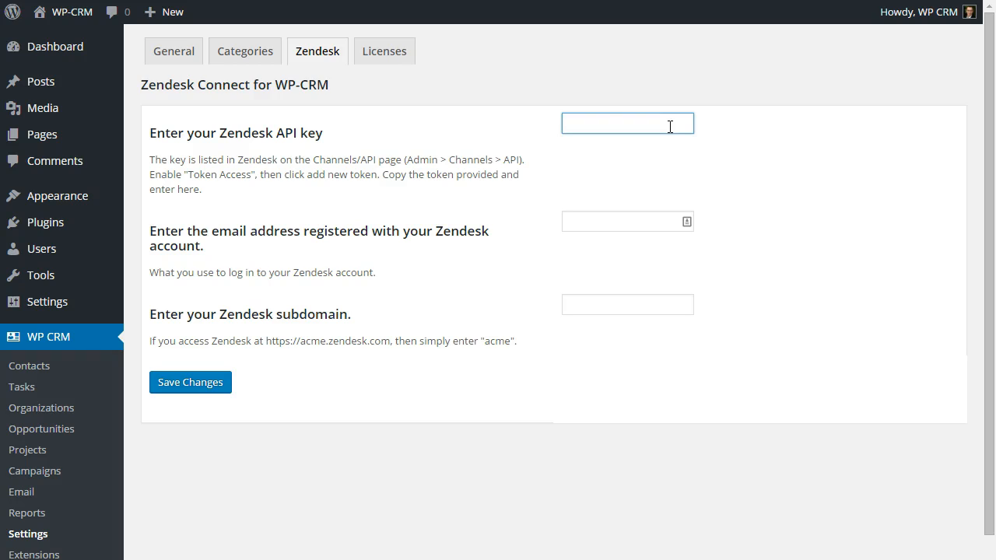
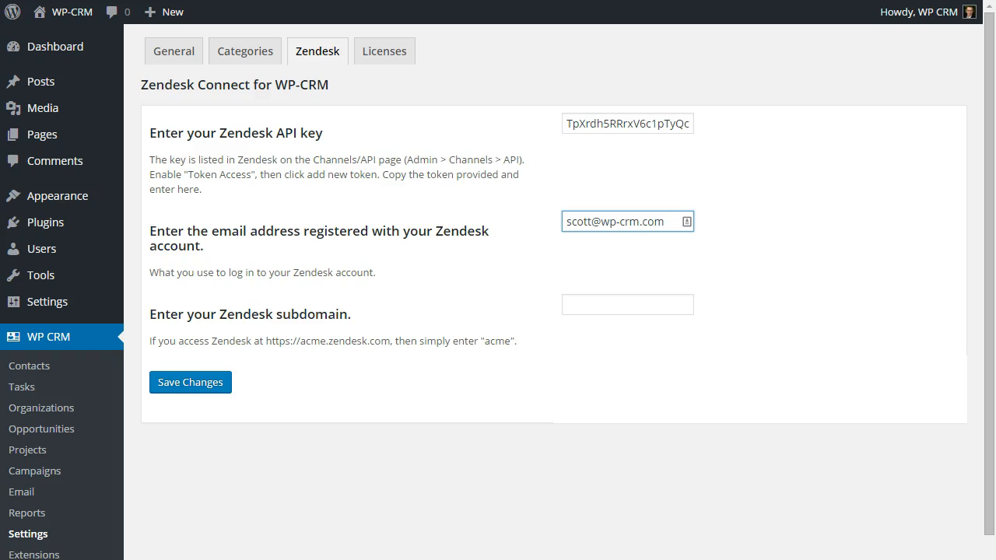
Fill in the copied API token, the account email and subdomain acme, then save
mouse_move(314, 481)
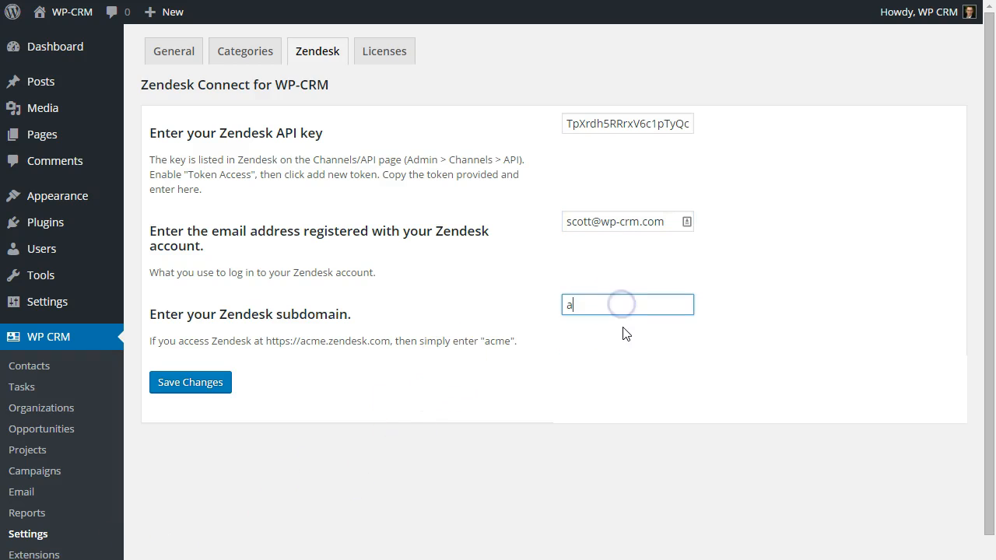
text(cme)
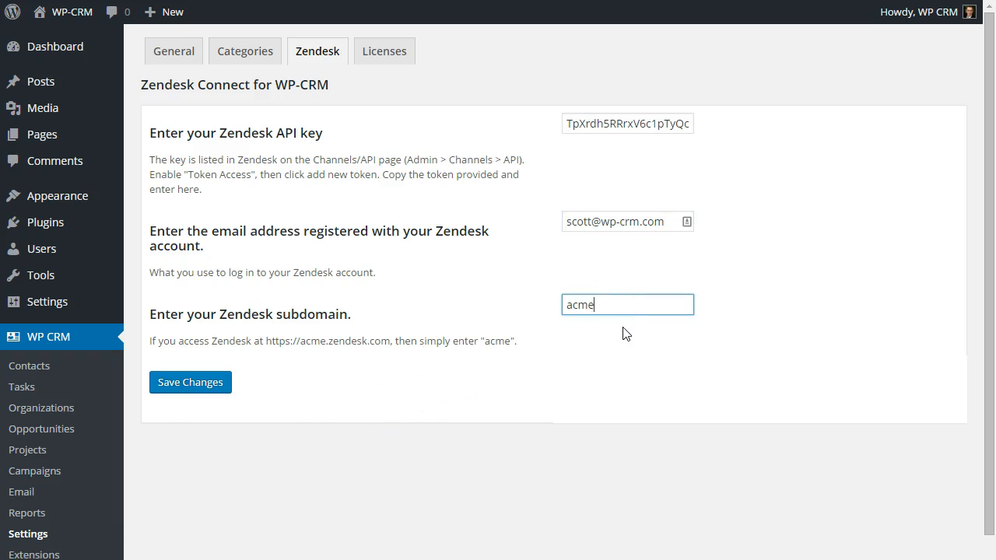
click(189, 383)
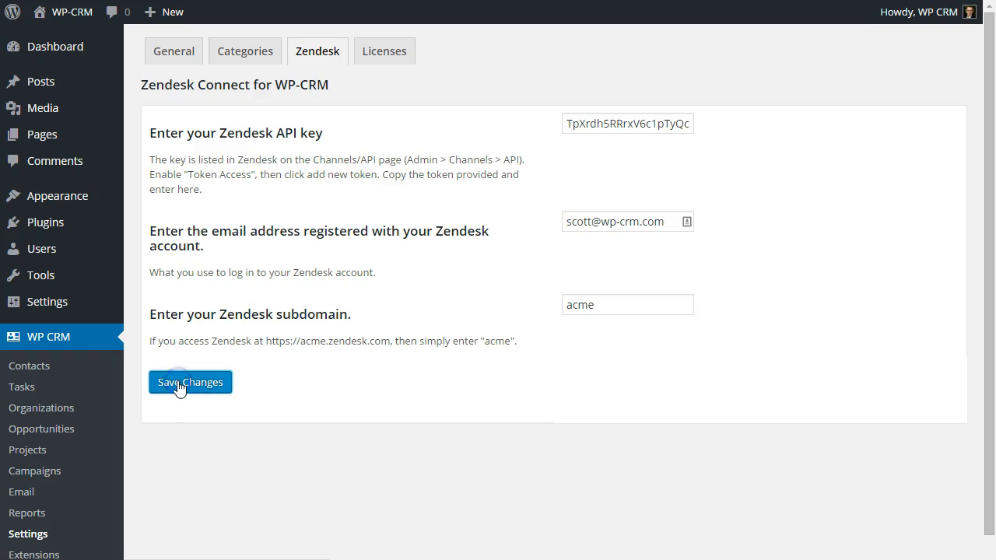
Confirm Save Changes so the Zendesk key, email and subdomain acme are kept
click(190, 383)
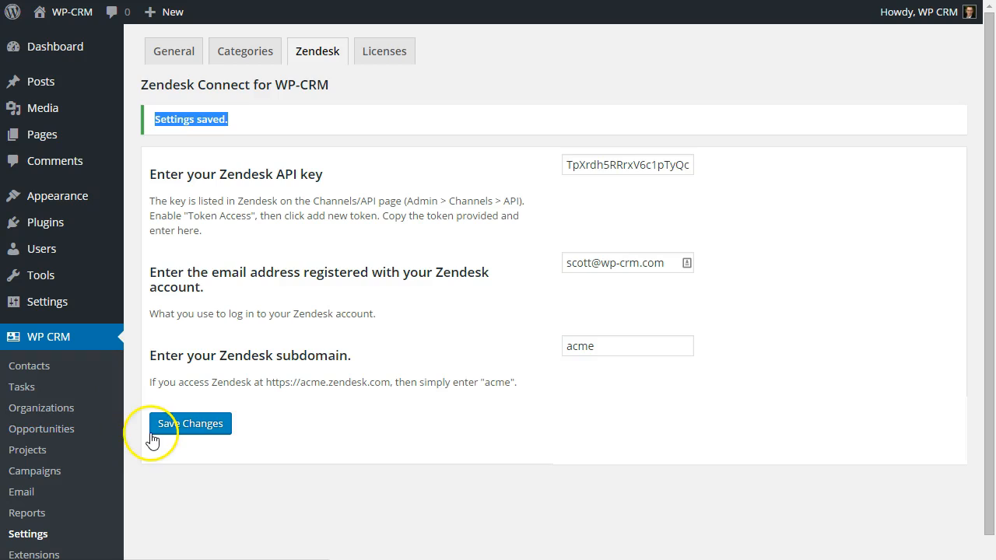
mouse_move(140, 448)
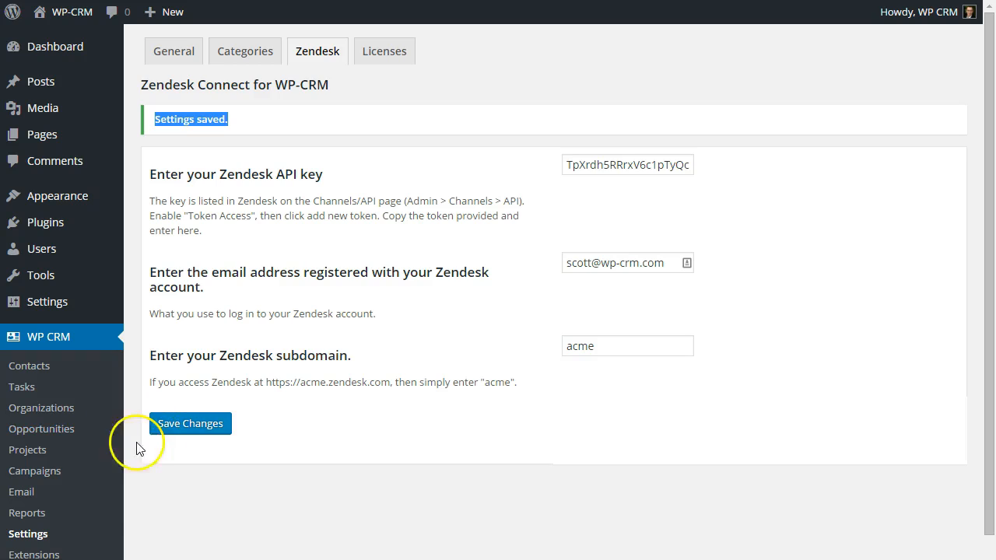